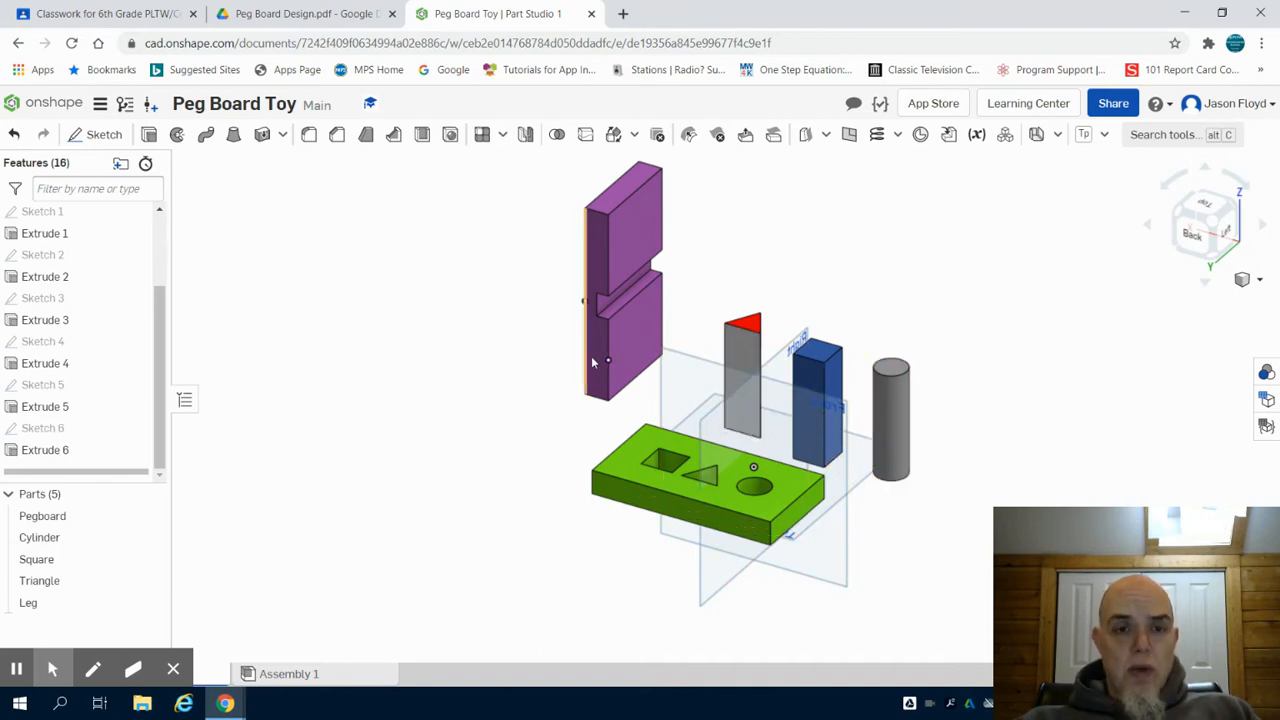
Step: Scroll the Peg Board Design PDF down to the Mallet page
{"action": "left_click", "coordinate": [305, 13]}
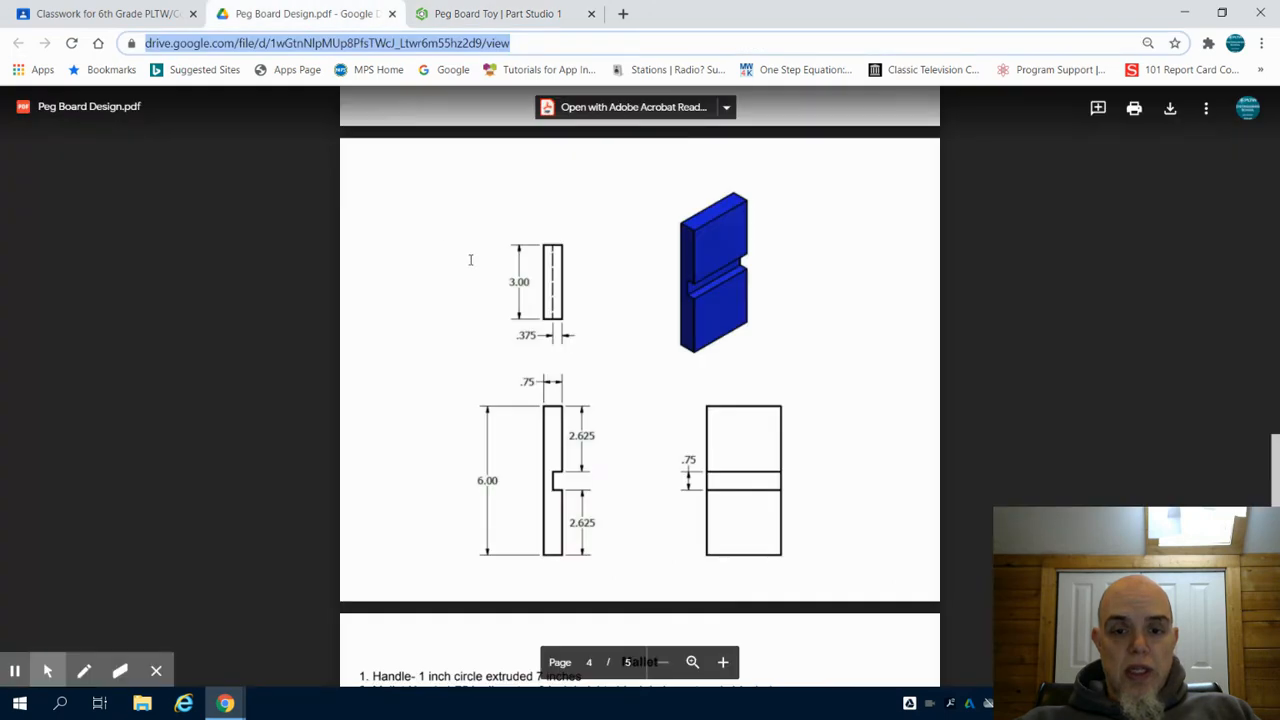
{"action": "scroll", "scroll_direction": "down", "scroll_amount": 3}
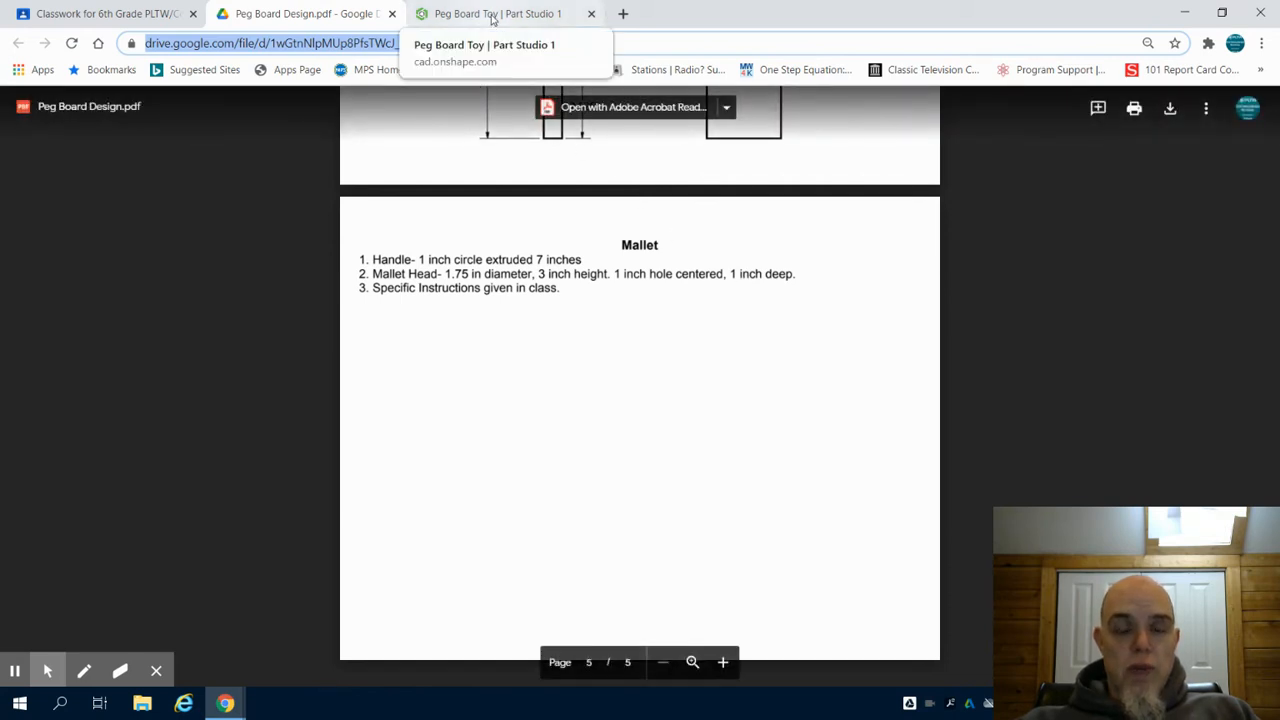
Step: Sketch a 1-inch circle on the Top plane and extrude it 7 inches
{"action": "left_click", "coordinate": [497, 13]}
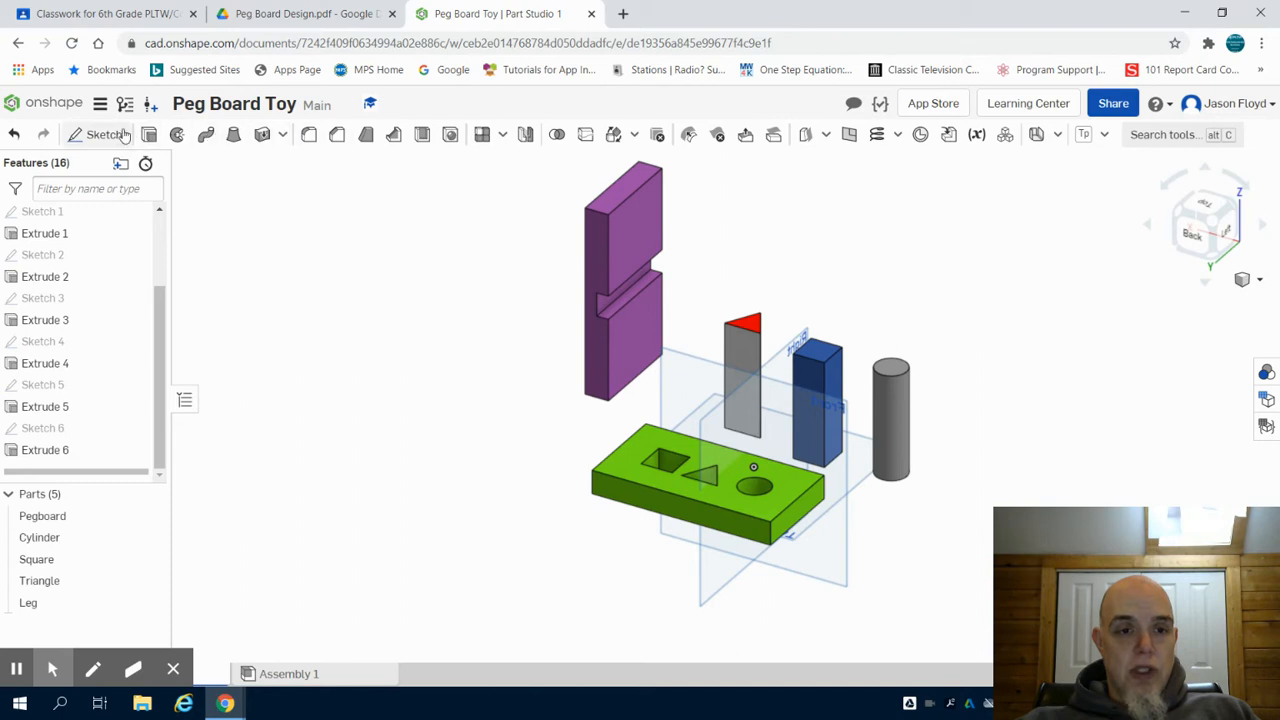
{"action": "left_click", "coordinate": [105, 134]}
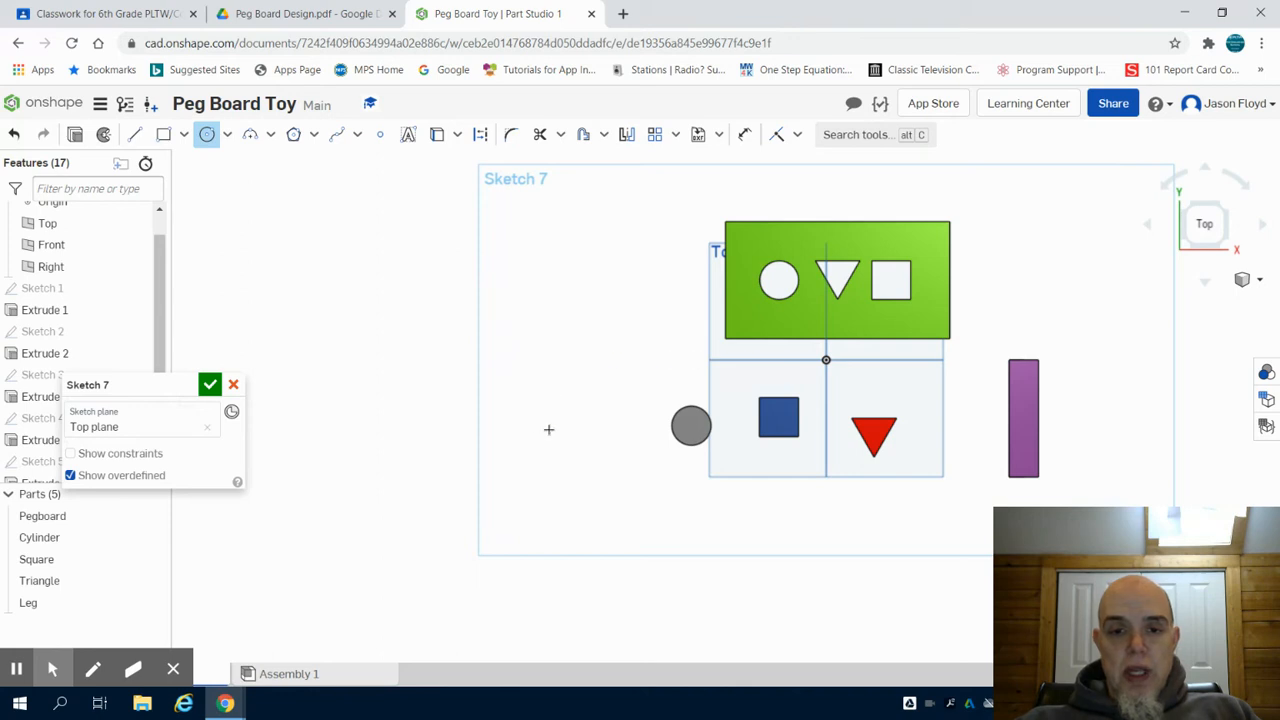
{"action": "left_click_drag", "start_coordinate": [558, 435], "coordinate": [580, 448]}
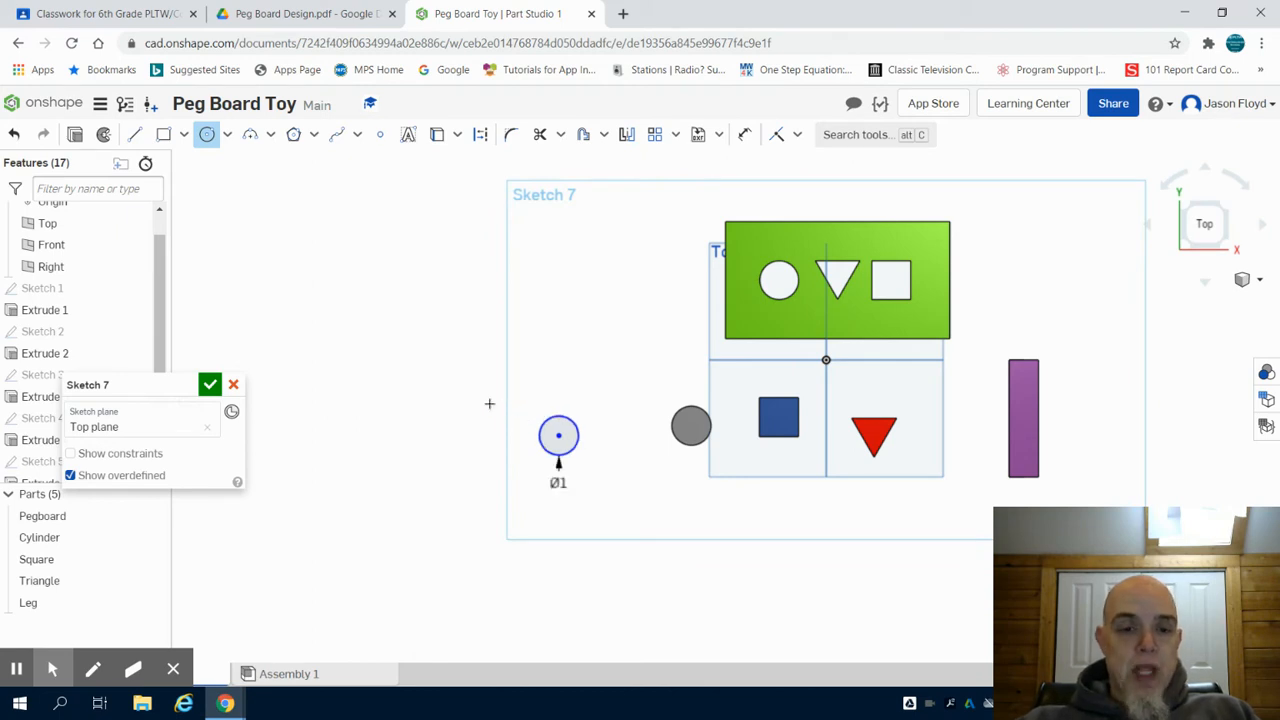
{"action": "left_click", "coordinate": [210, 384]}
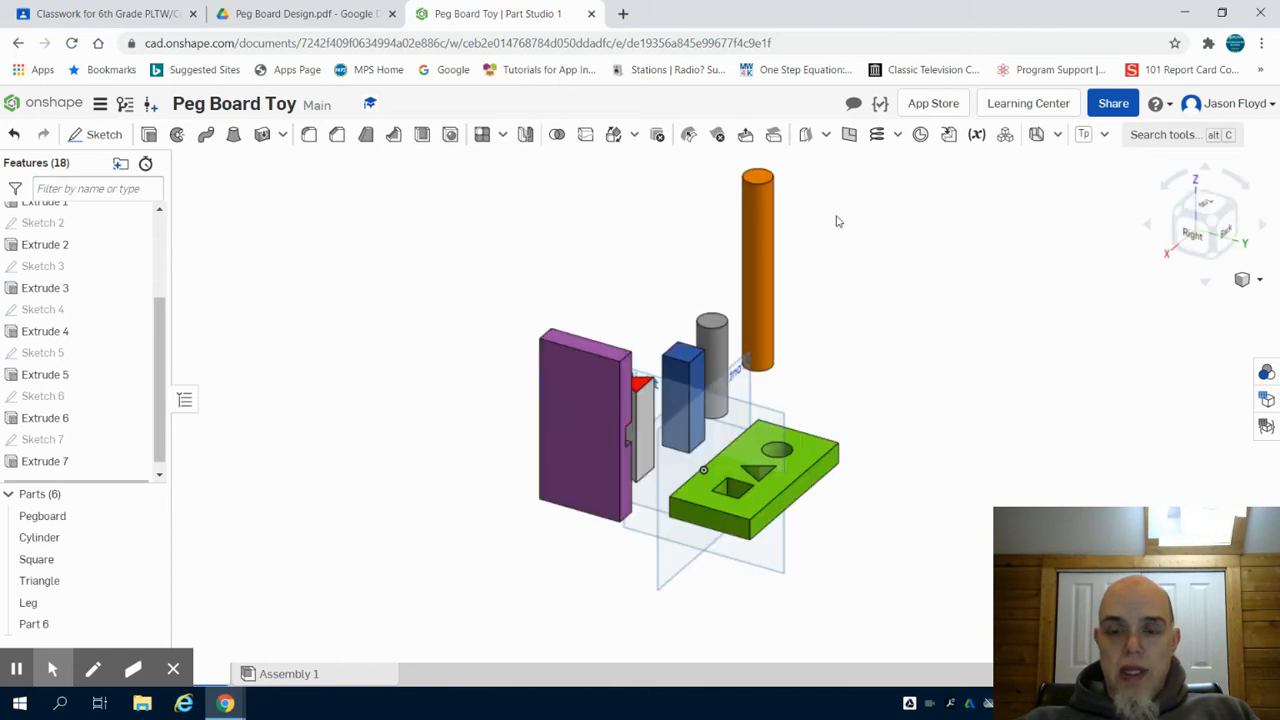
{"action": "mouse_move", "coordinate": [420, 499]}
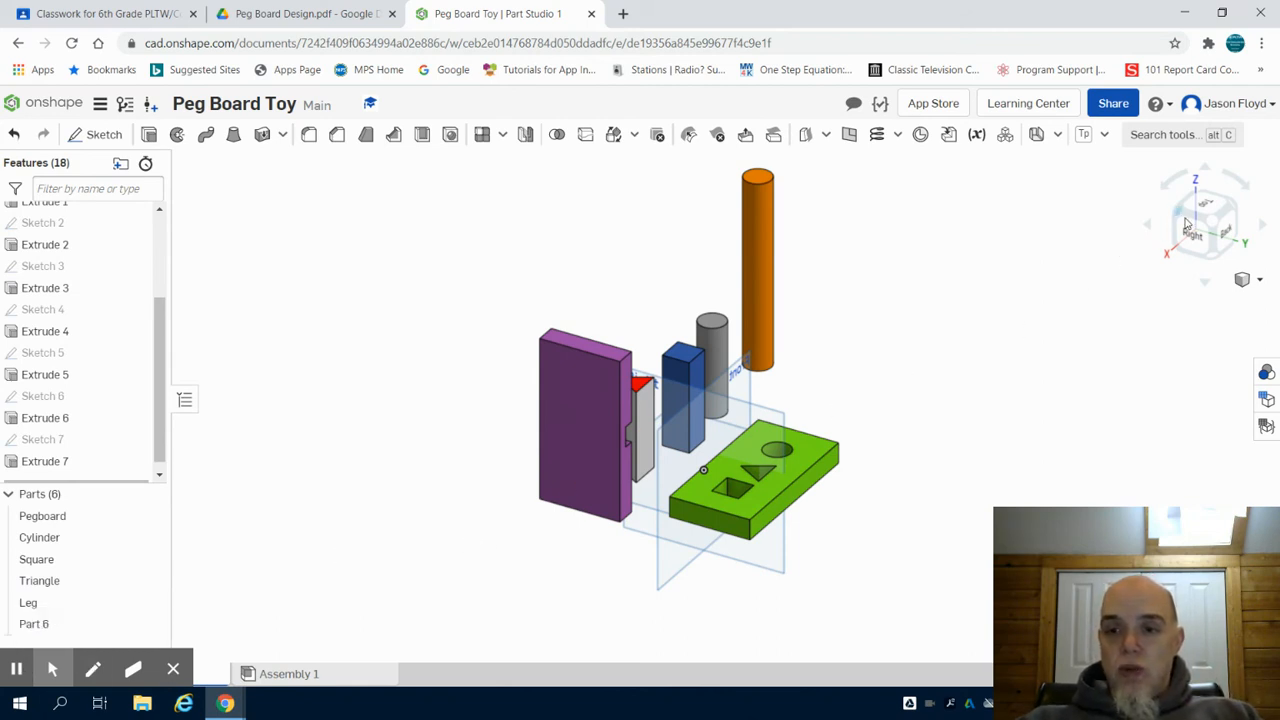
{"action": "mouse_move", "coordinate": [297, 230]}
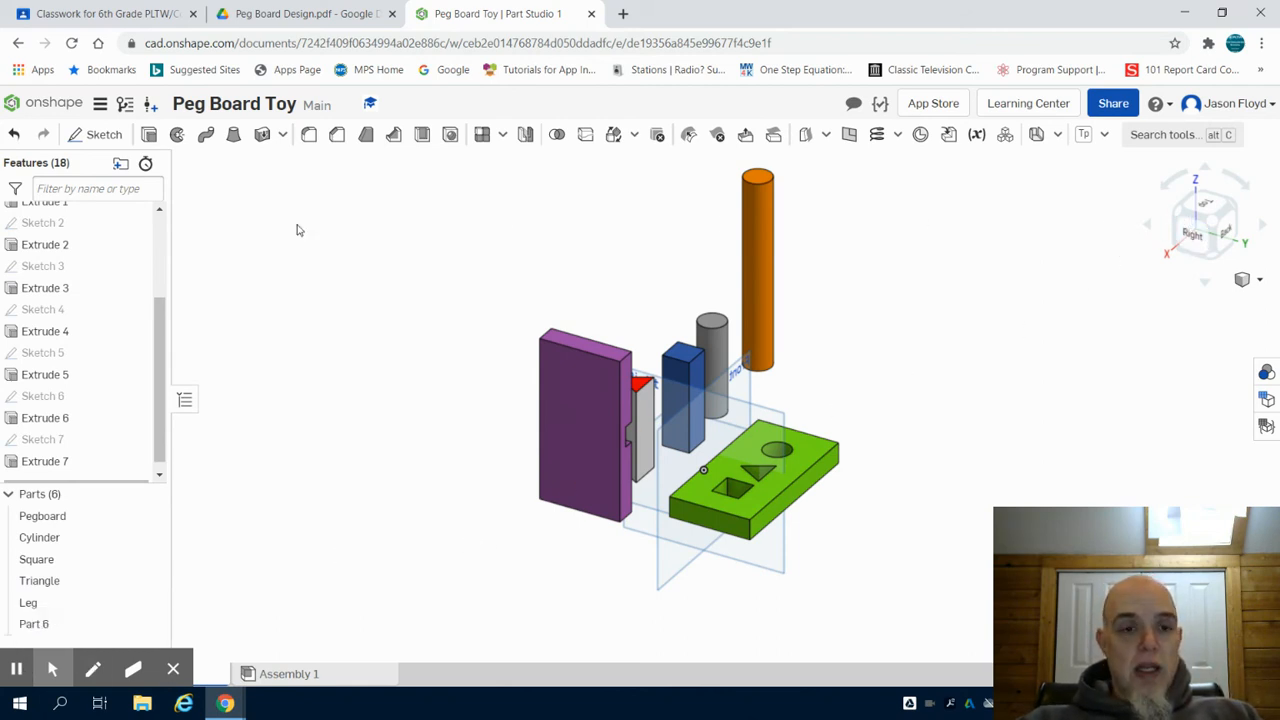
Step: Sketch on the Front plane a vertical line dimensioned 3 and a horizontal line dimensioned 875
{"action": "left_click", "coordinate": [103, 134]}
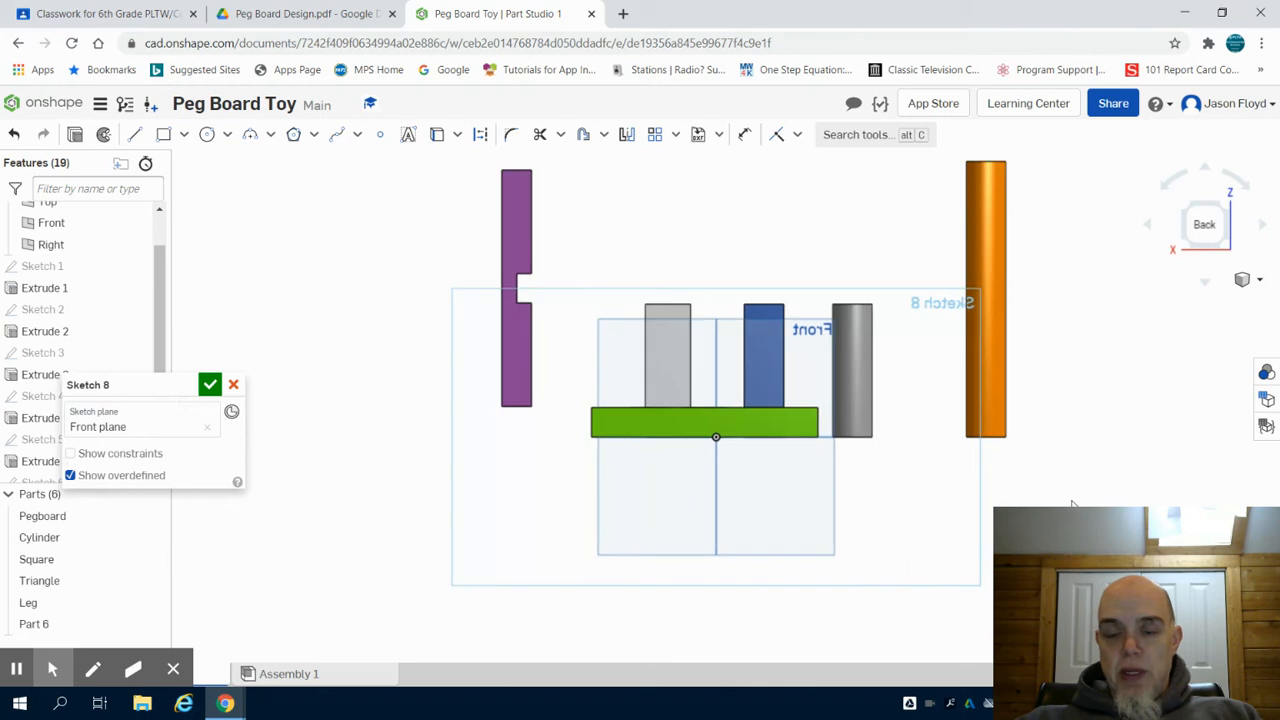
{"action": "mouse_move", "coordinate": [549, 344]}
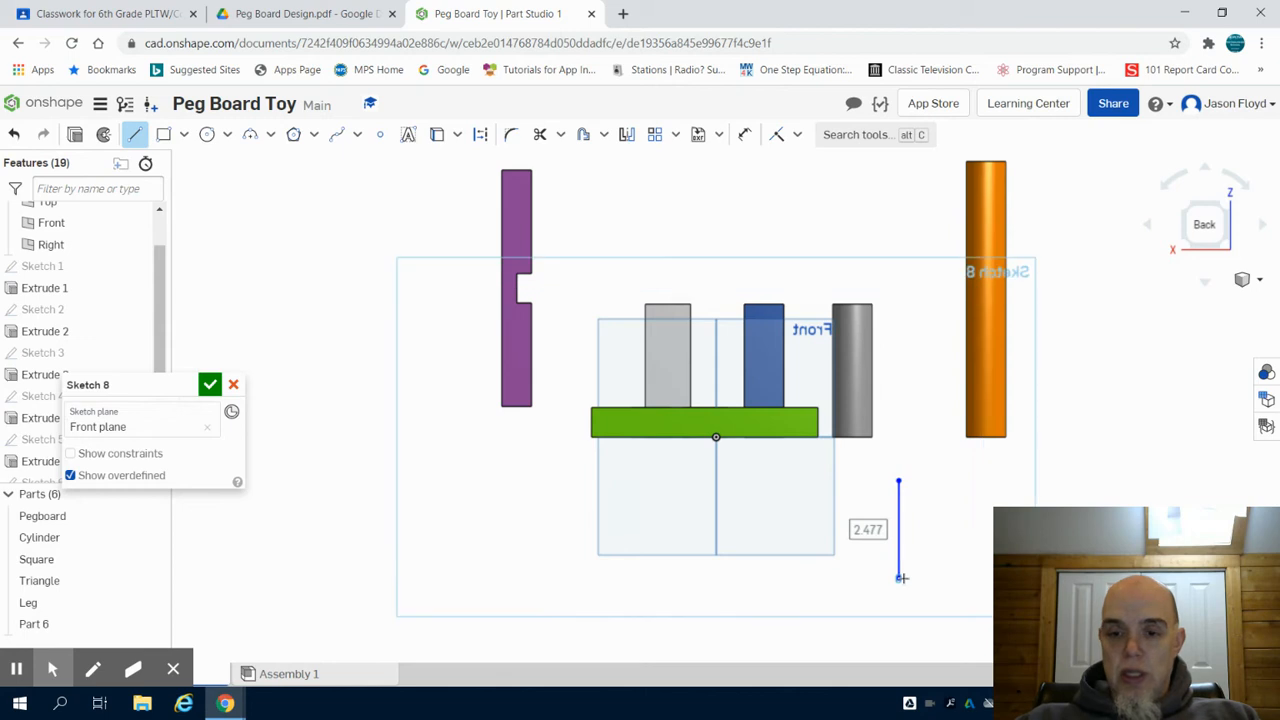
{"action": "type", "text": "3"}
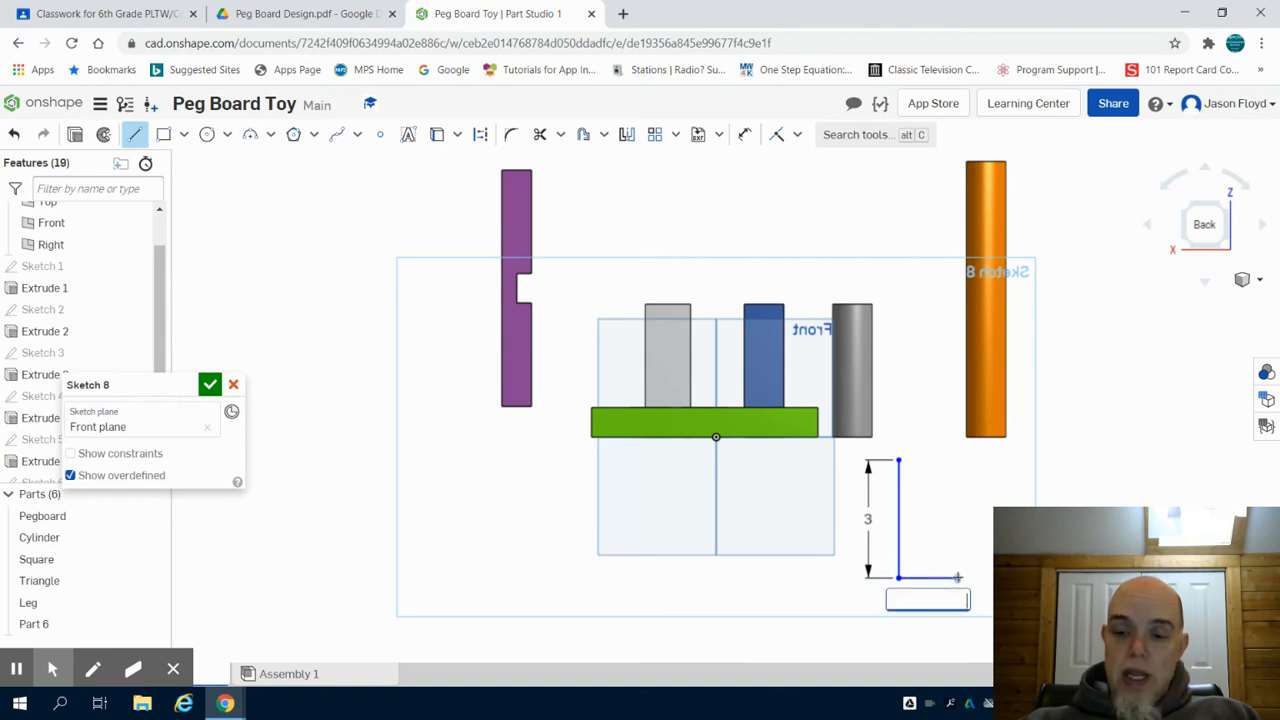
{"action": "type", "text": "875"}
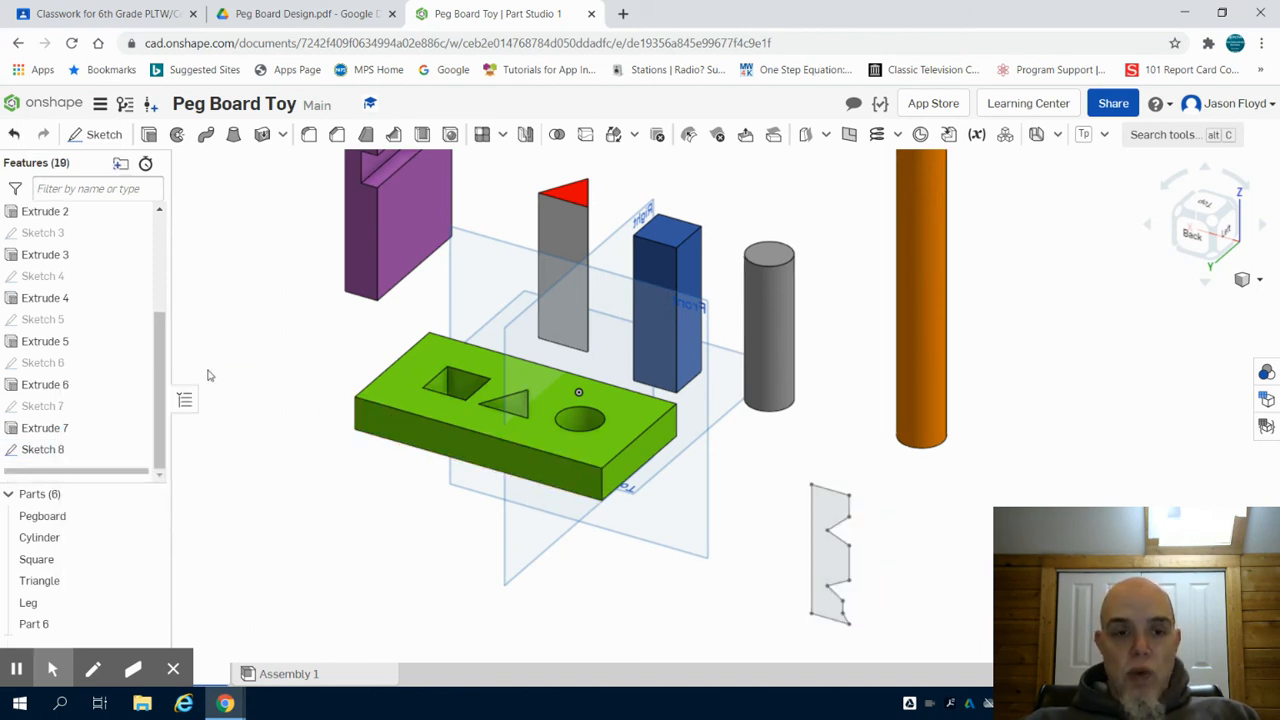
Step: Finish the notched head profile lines and close Sketch 8
{"action": "double_click", "coordinate": [42, 449]}
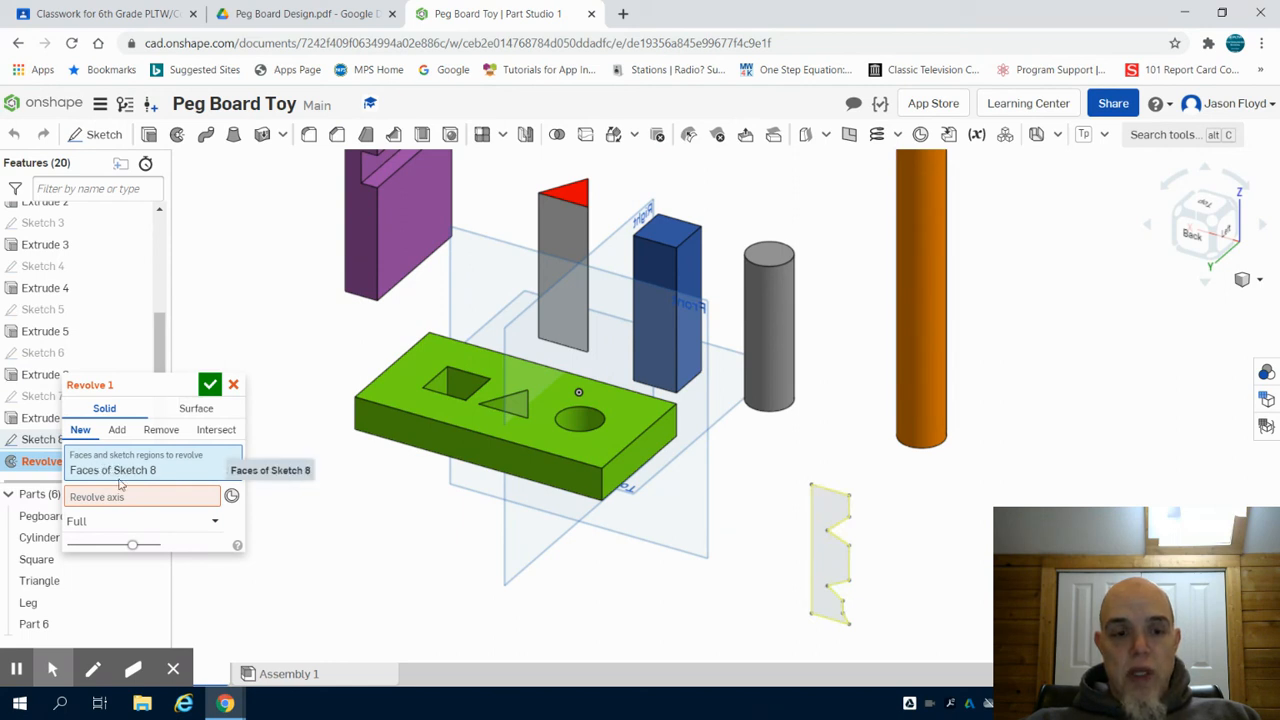
Step: Set the Revolve axis to Sketch 8's straight vertical edge, keeping Full
{"action": "left_click", "coordinate": [140, 496]}
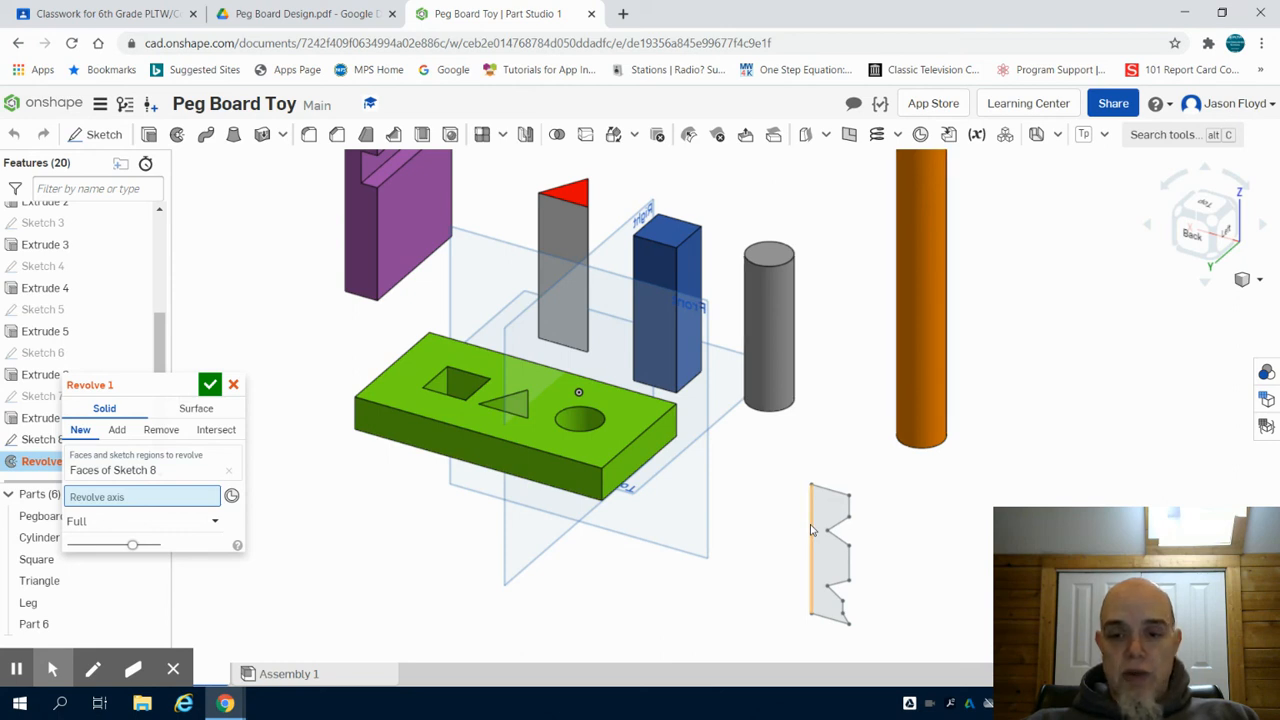
{"action": "left_click", "coordinate": [811, 555]}
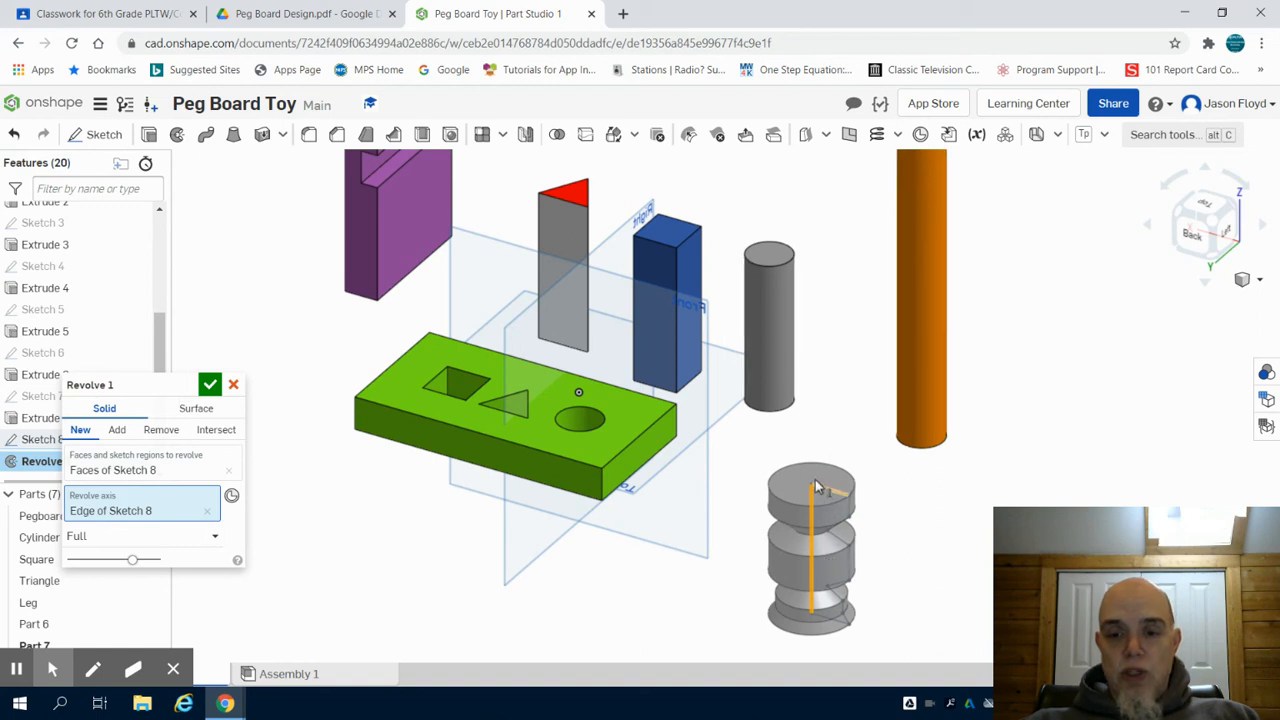
{"action": "mouse_move", "coordinate": [827, 562]}
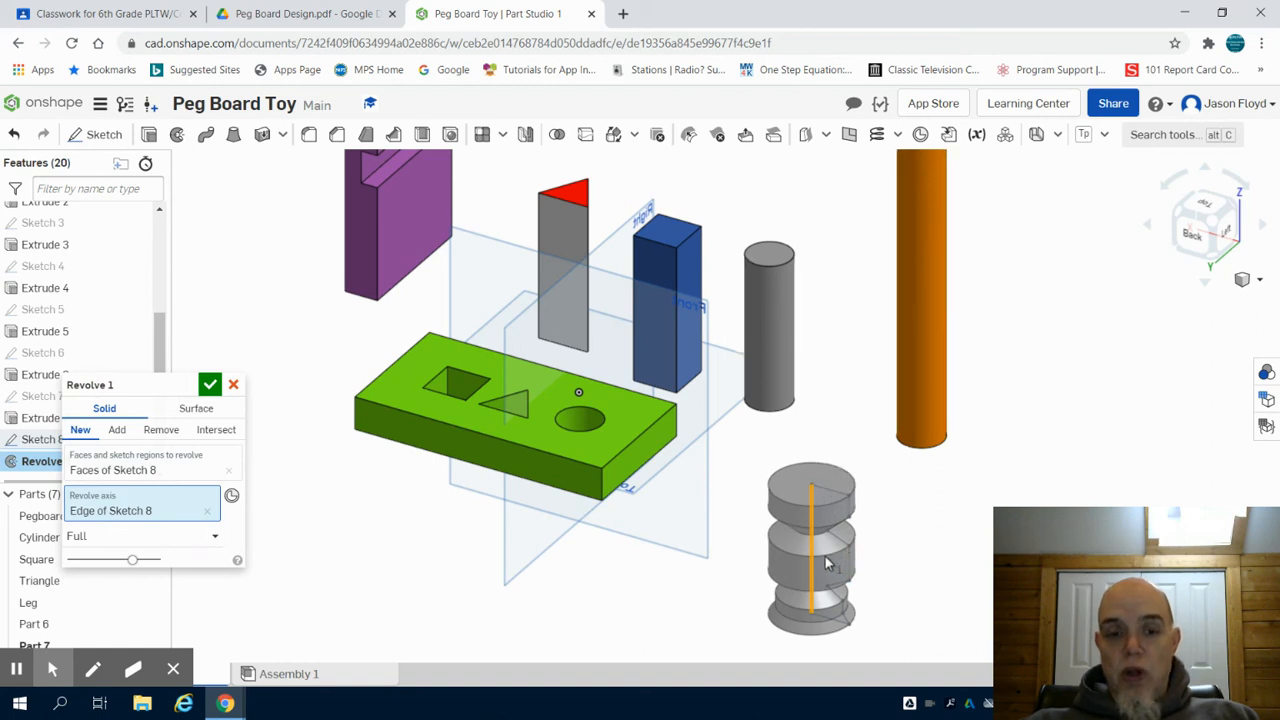
{"action": "mouse_move", "coordinate": [290, 415]}
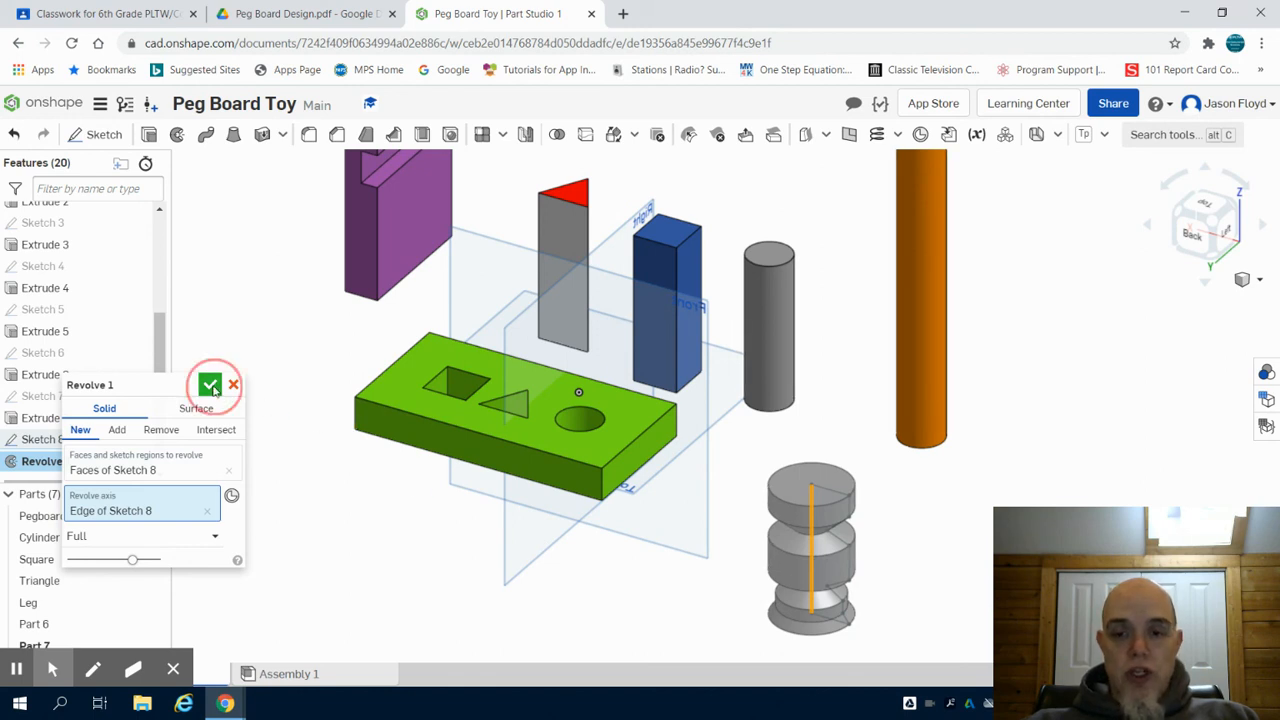
Step: Confirm Revolve 1 and orbit the model to inspect the mallet head
{"action": "left_click", "coordinate": [210, 386]}
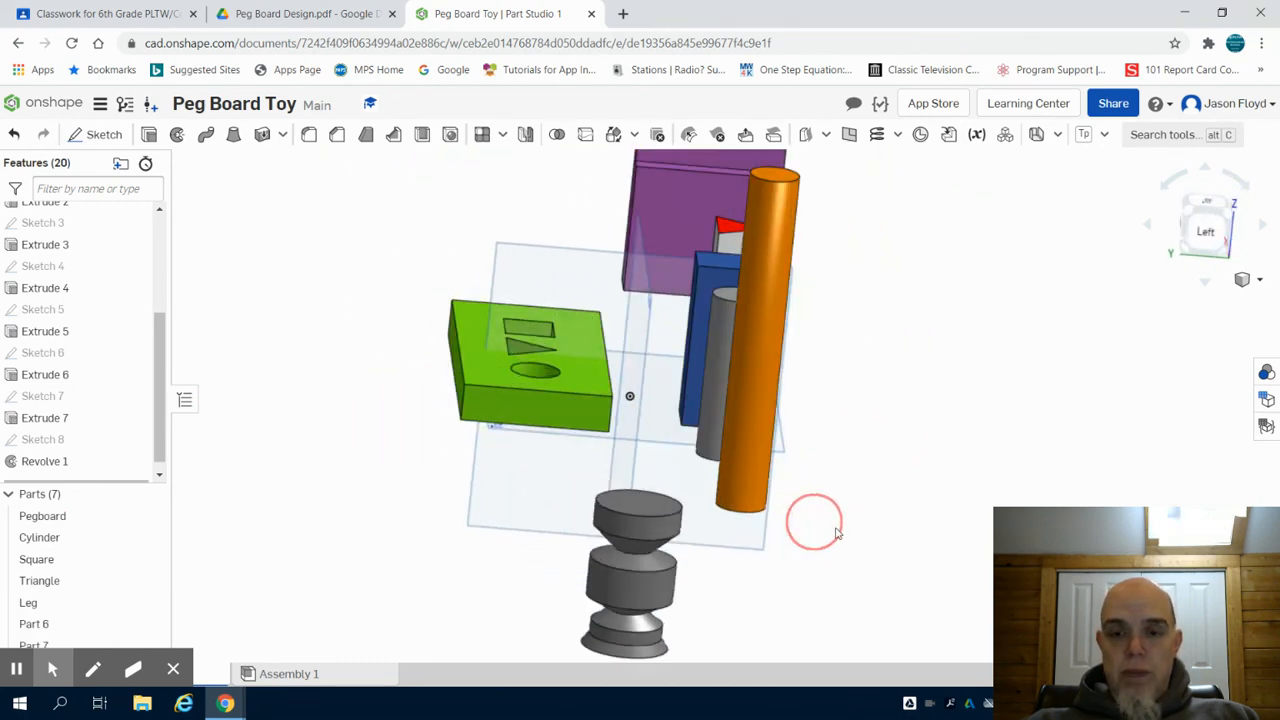
{"action": "left_click_drag", "start_coordinate": [815, 520], "coordinate": [855, 528]}
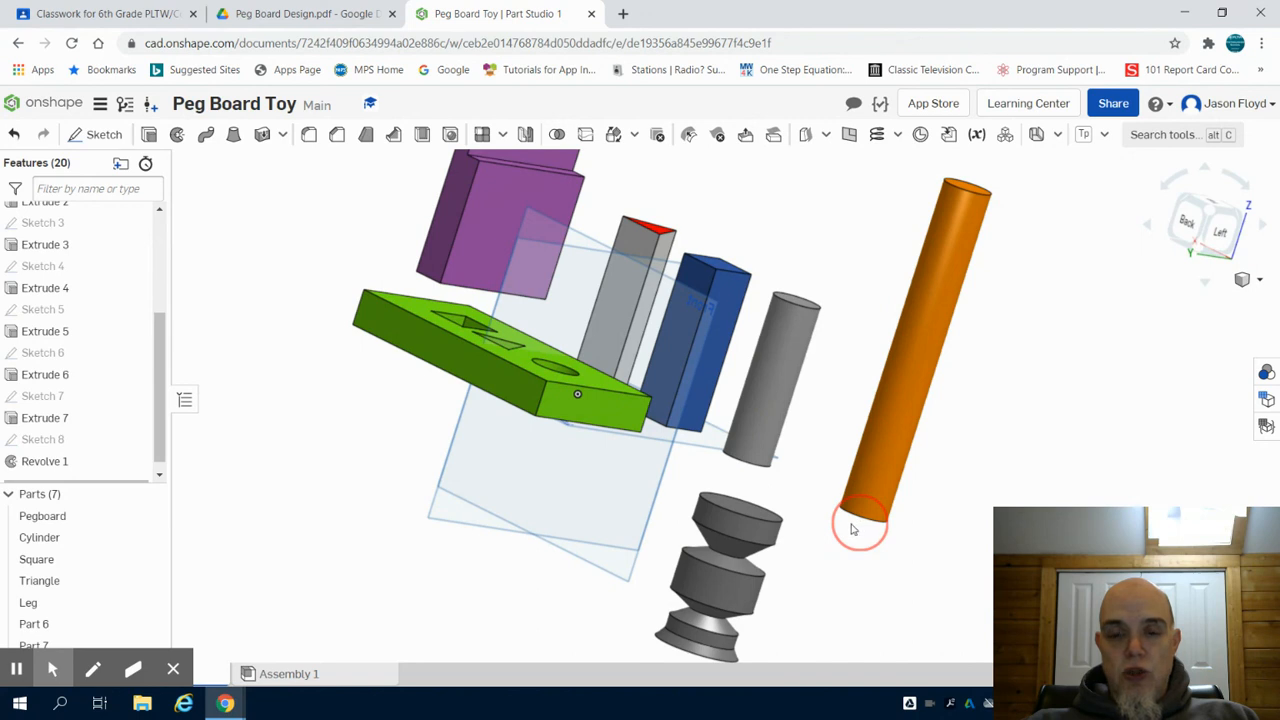
{"action": "left_click_drag", "start_coordinate": [855, 528], "coordinate": [825, 528]}
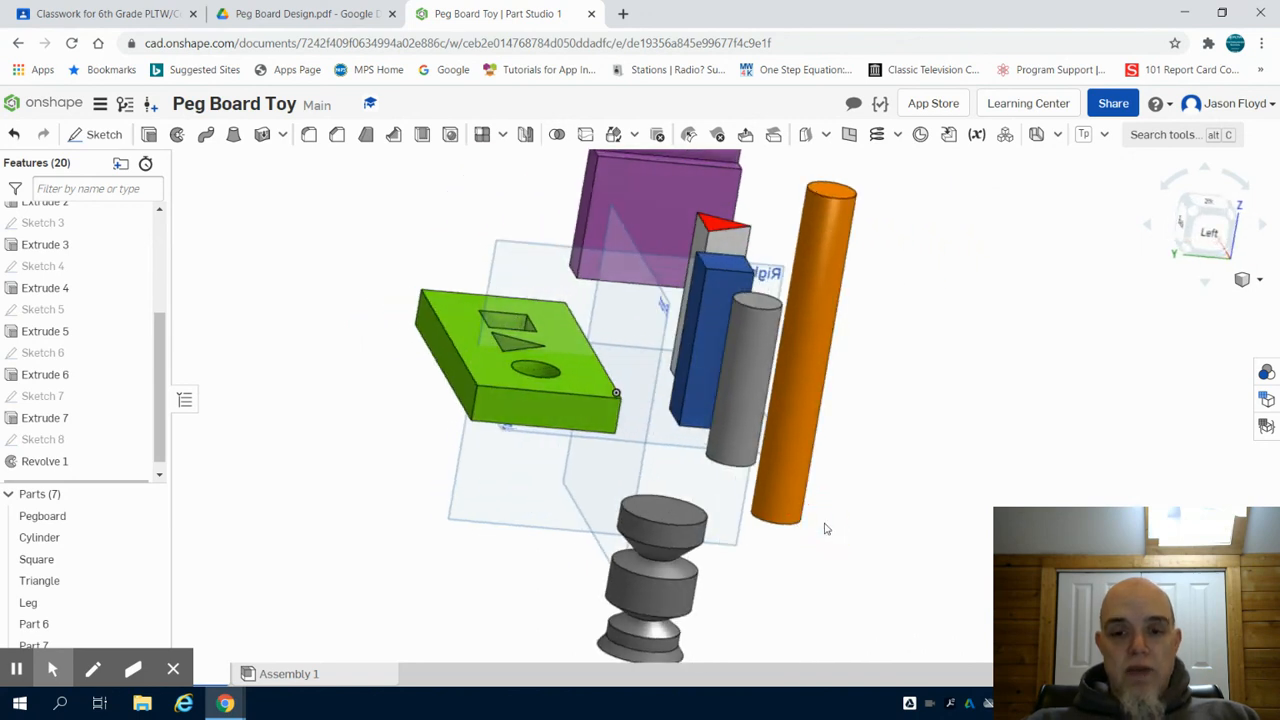
{"action": "mouse_move", "coordinate": [709, 583]}
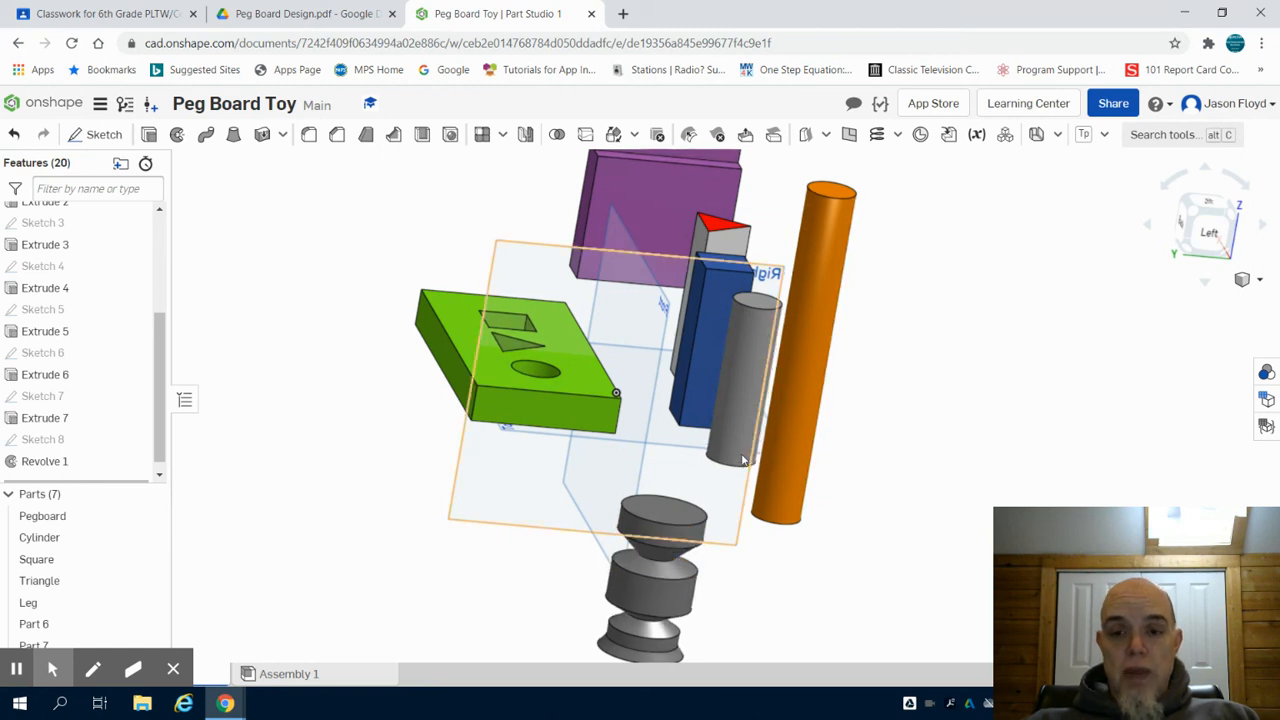
{"action": "mouse_move", "coordinate": [717, 558]}
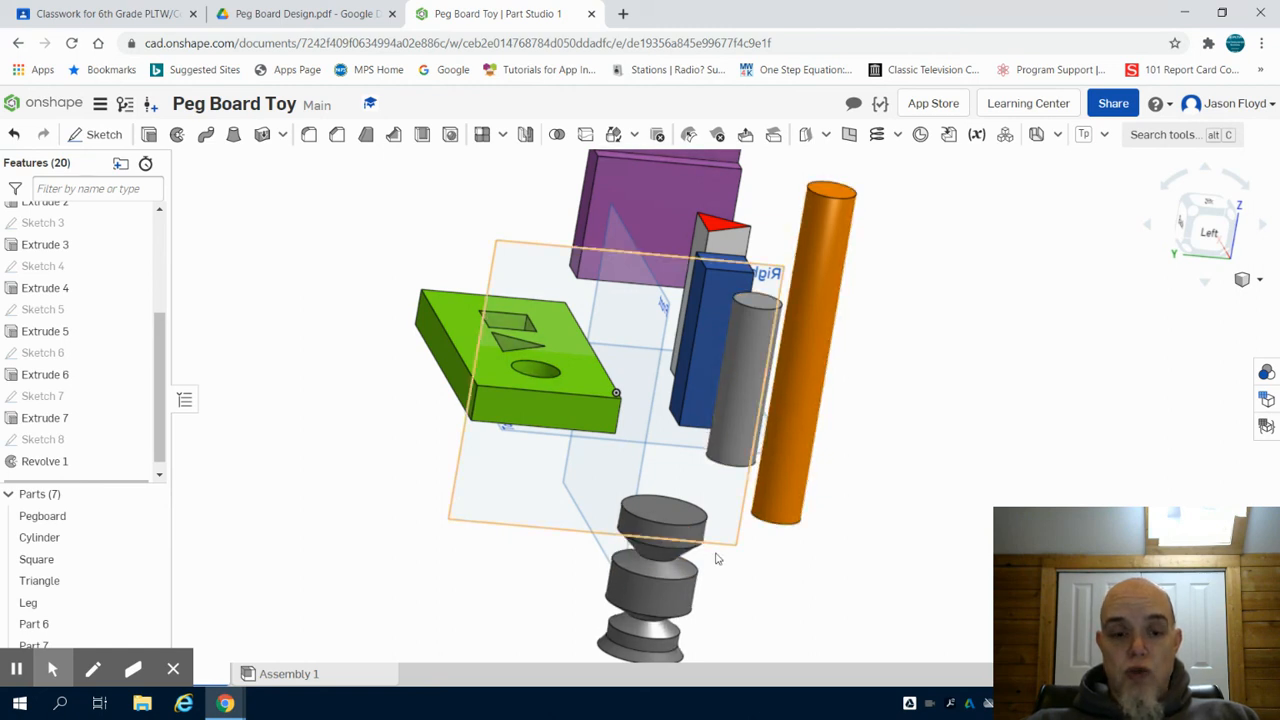